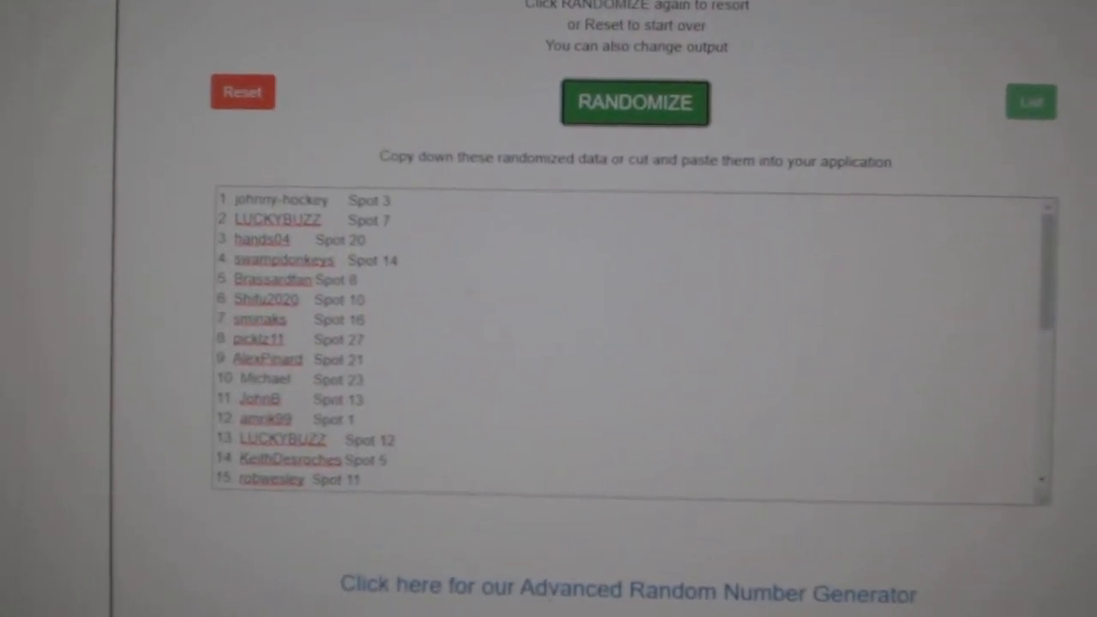
Reshuffle the participant names and spots twice with Randomize for a fresh order.
{"action": "left_click", "coordinate": [635, 103]}
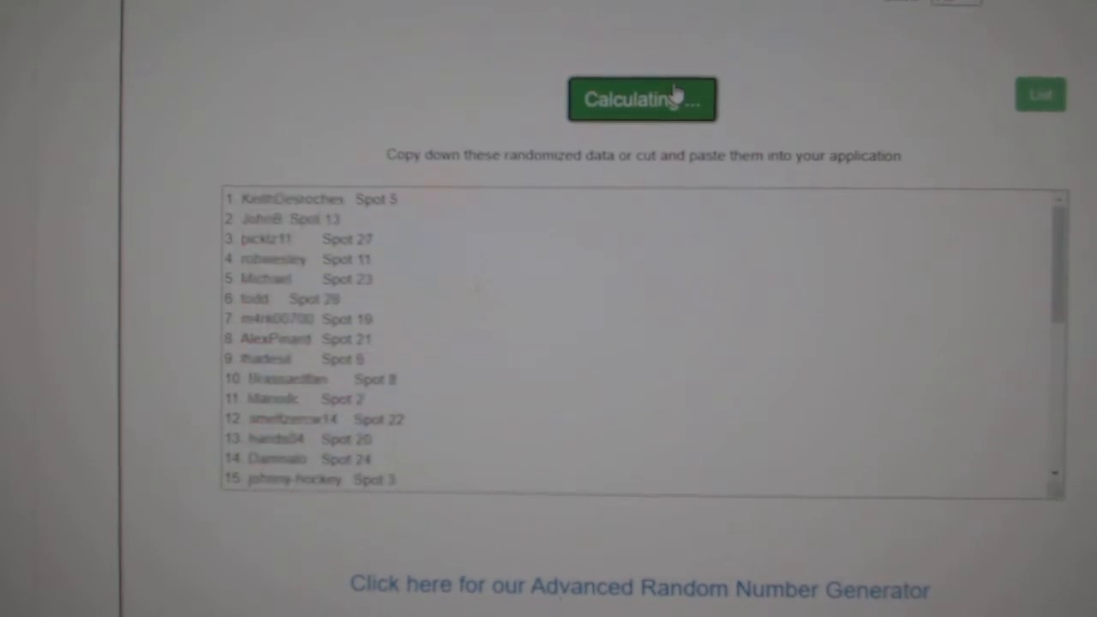
{"action": "left_click", "coordinate": [642, 98]}
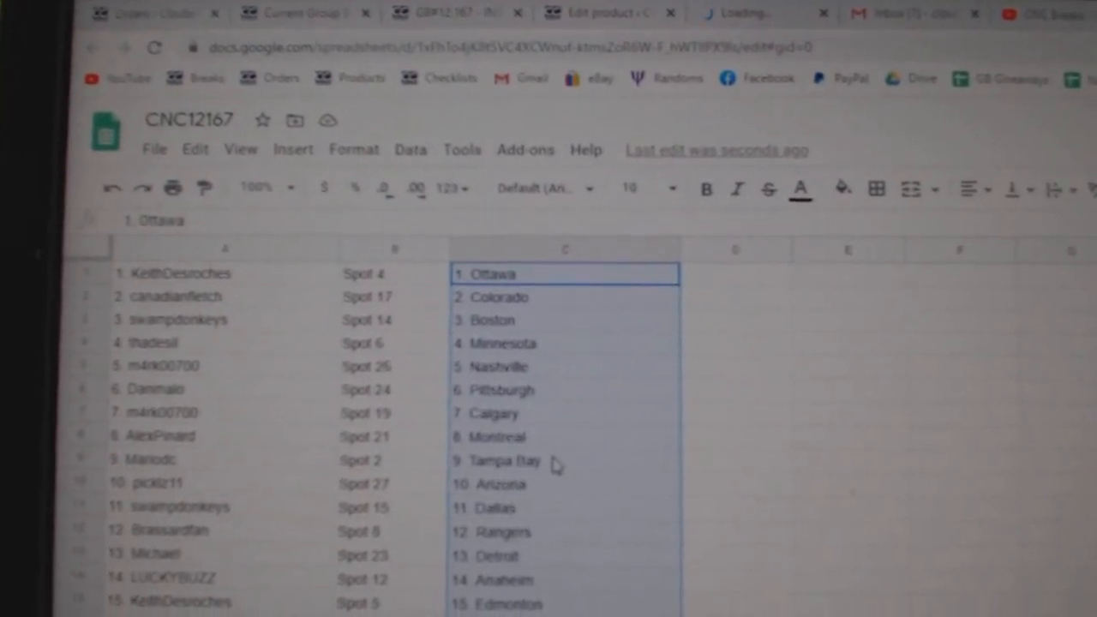
Review the CNC12167 sheet's name, spot and team columns down to the Islanders row.
{"action": "scroll", "scroll_direction": "down", "scroll_amount": 3}
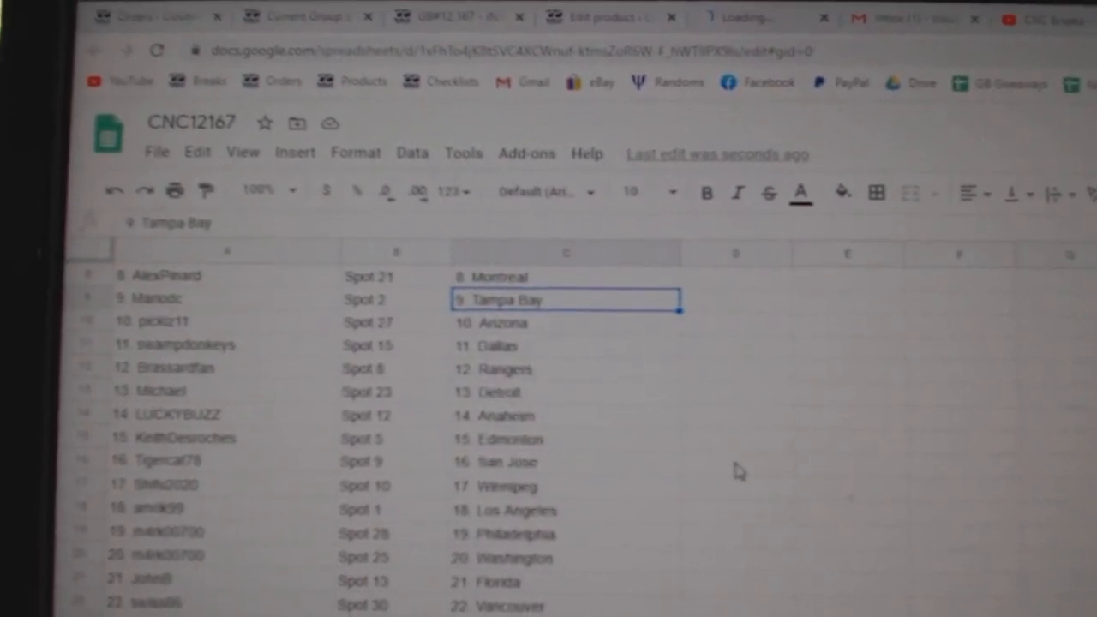
{"action": "left_click", "coordinate": [158, 402]}
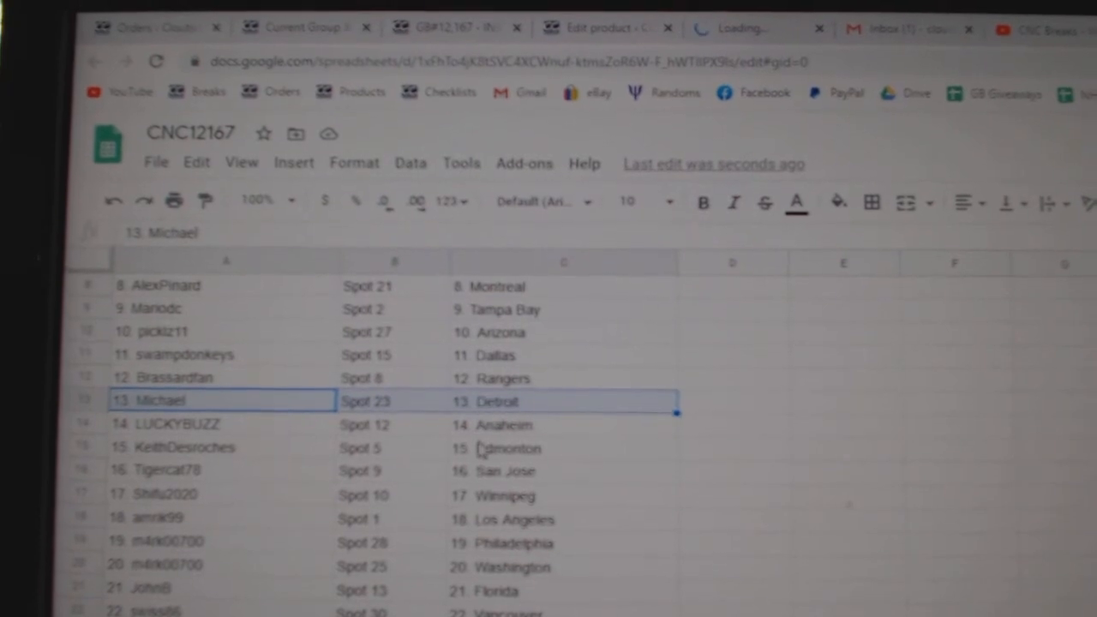
{"action": "scroll", "scroll_direction": "down", "scroll_amount": 3}
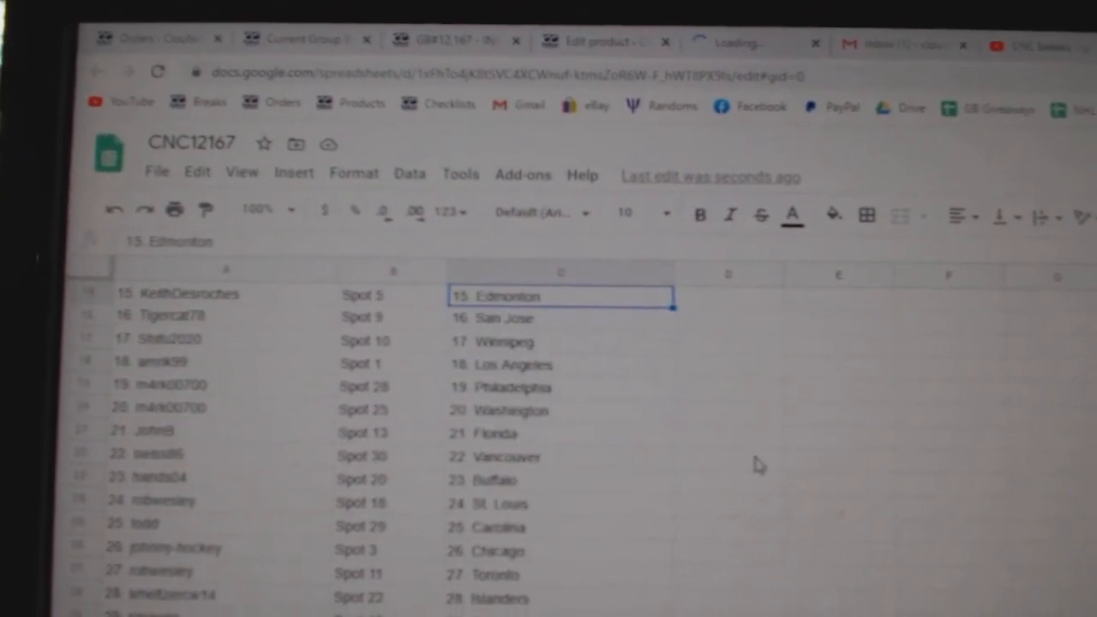